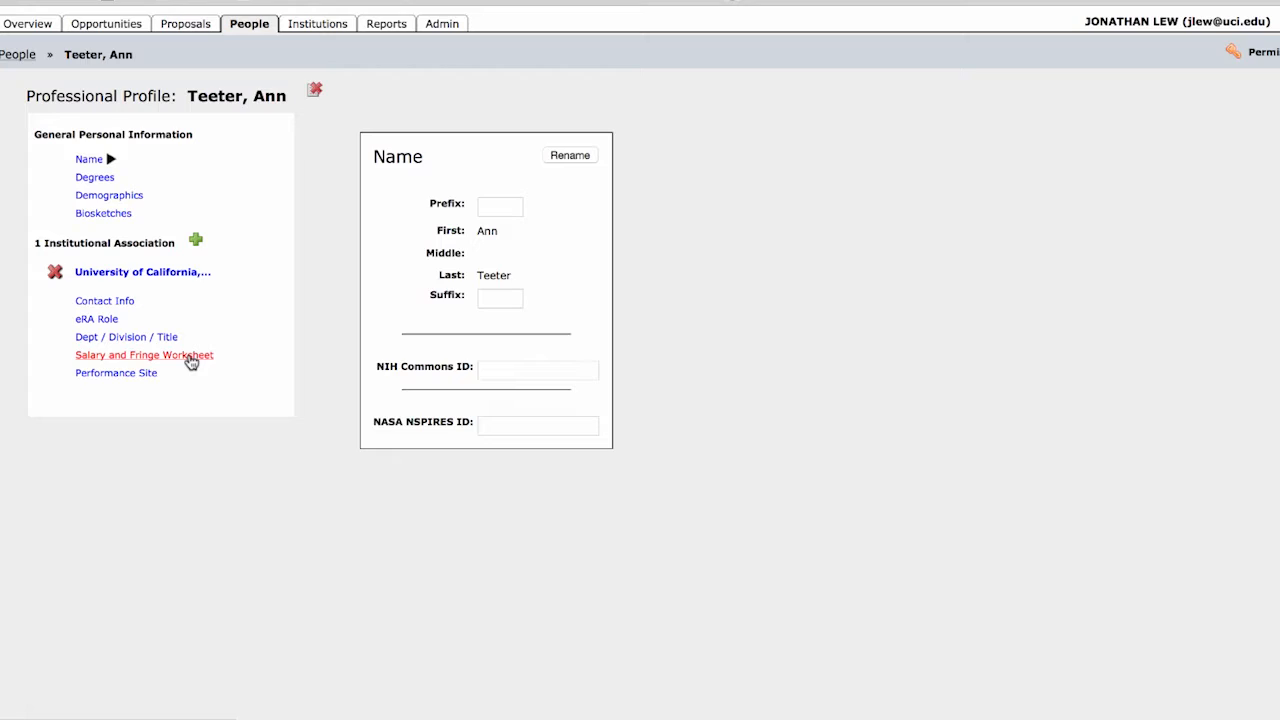
{"action": "left_click", "coordinate": [144, 356]}
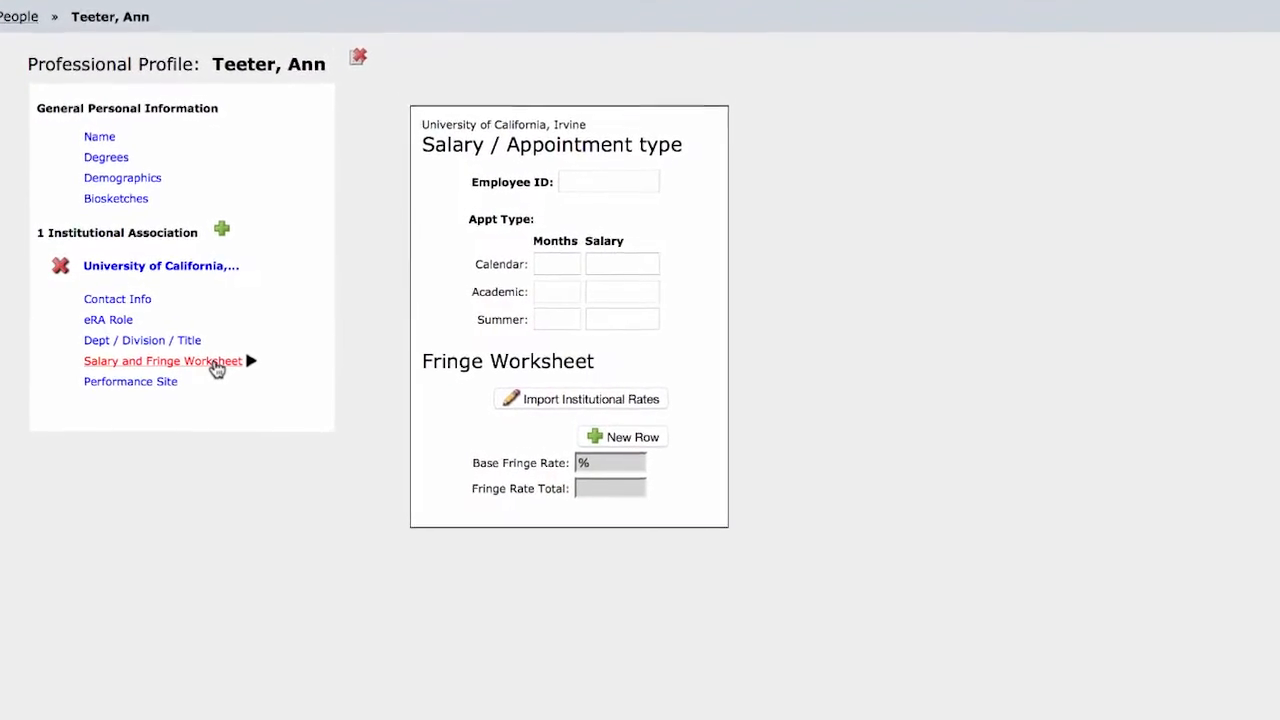